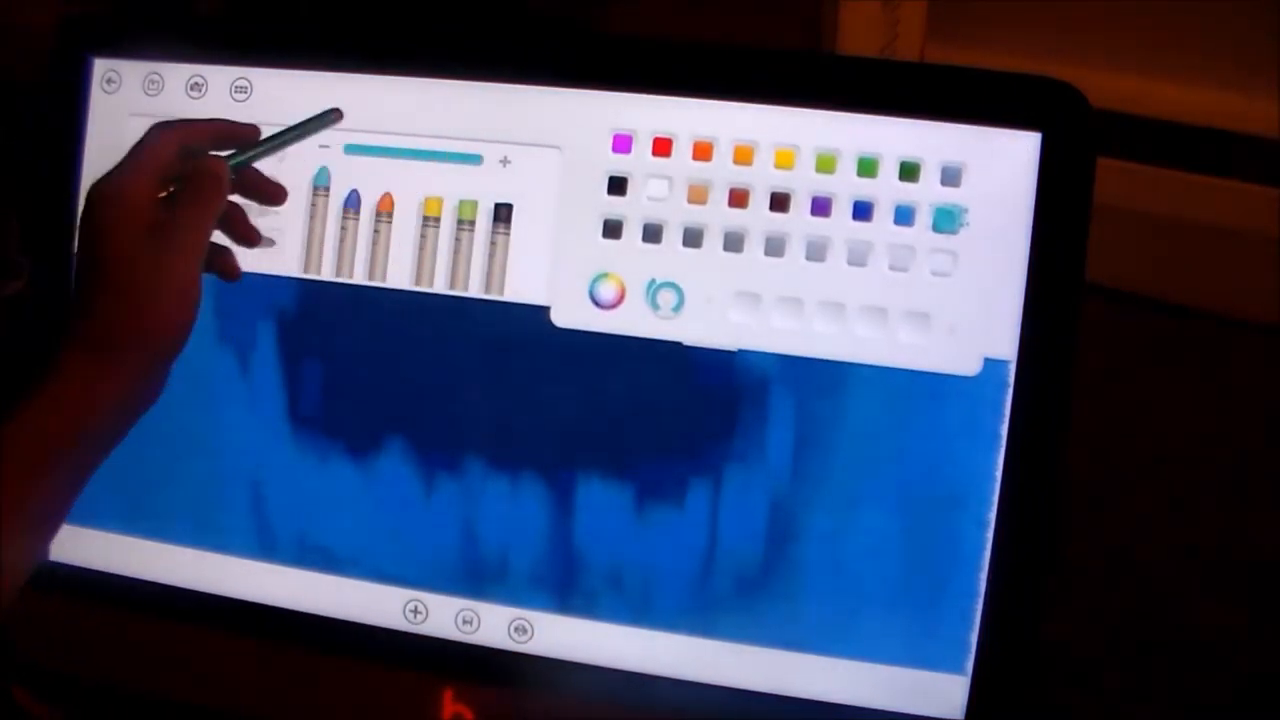
Open the custom colour mixer from the palette to start mixing a yellow-green paint
{"action": "left_click", "coordinate": [608, 292]}
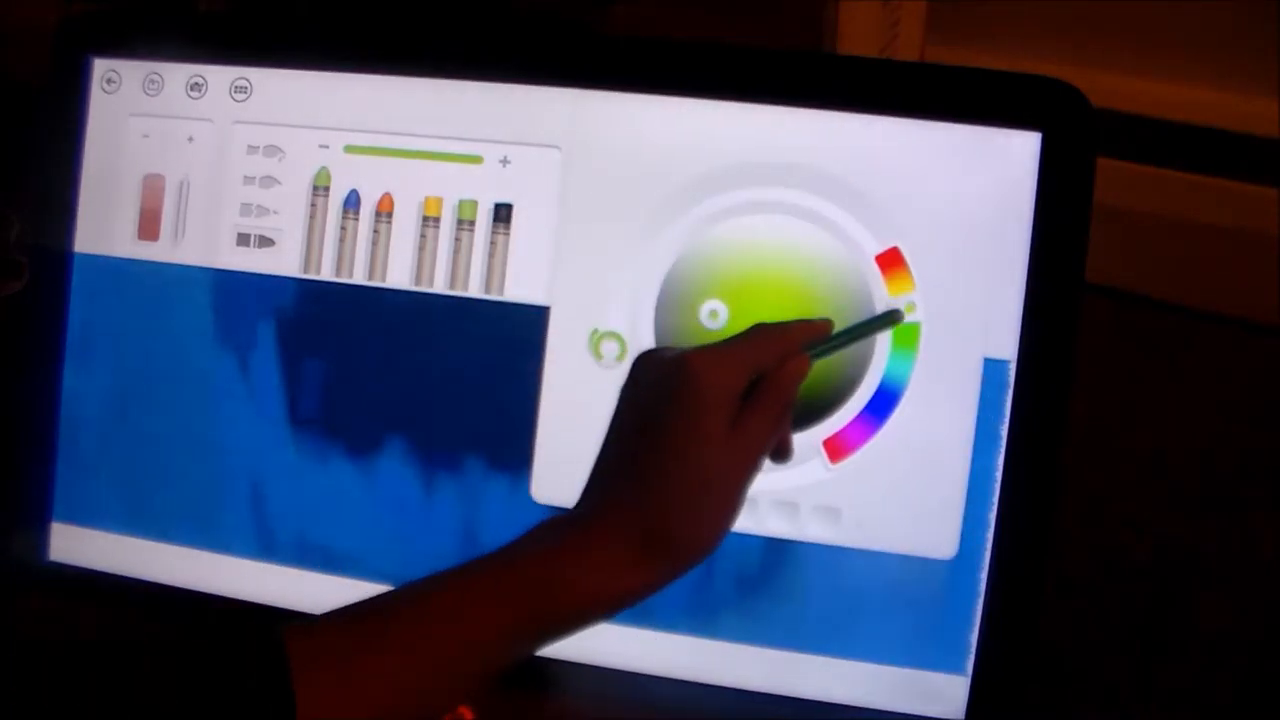